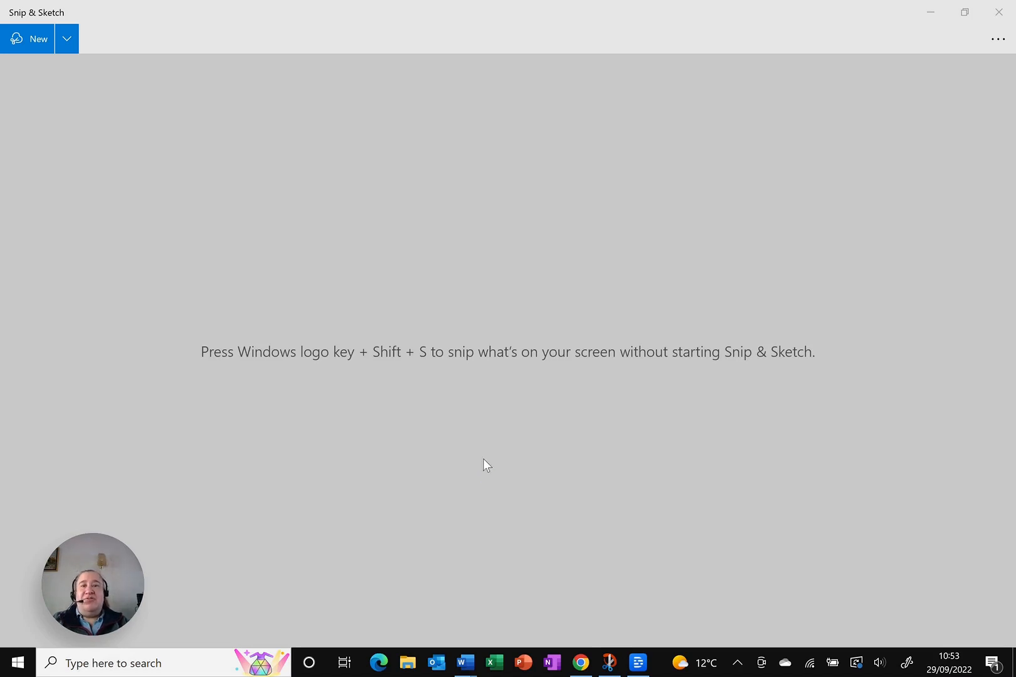
mouse_move(546, 455)
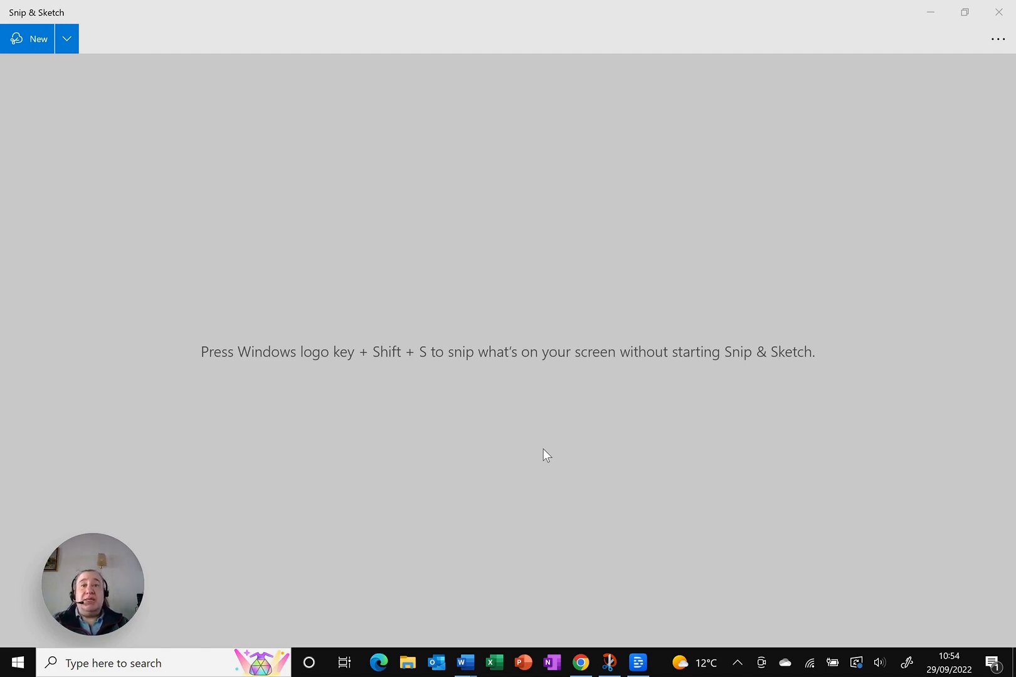
mouse_move(874, 129)
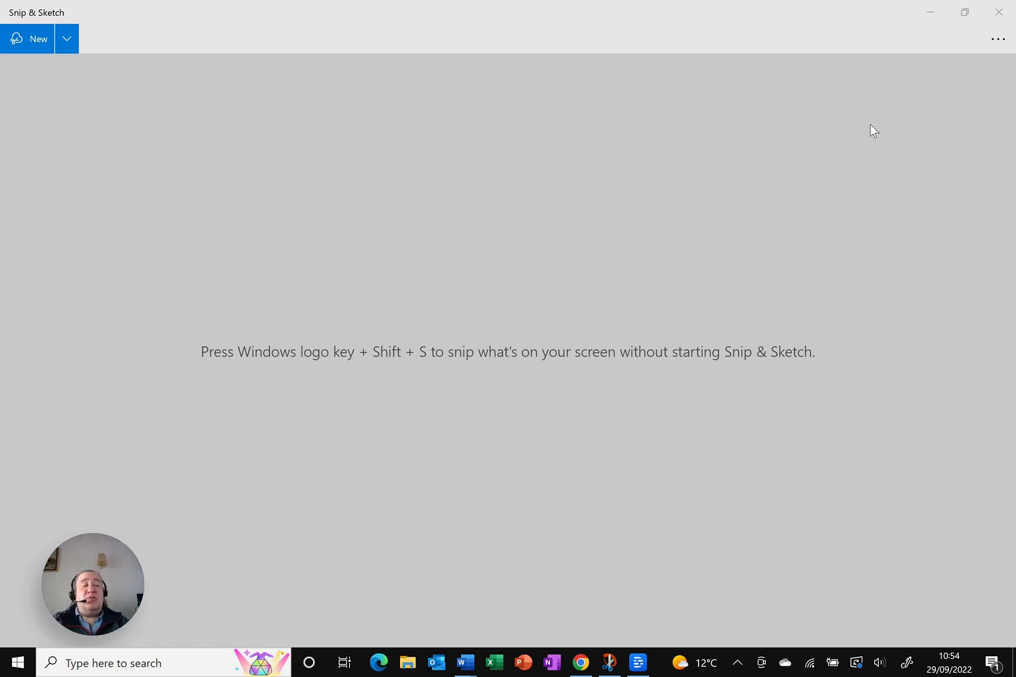
mouse_move(853, 164)
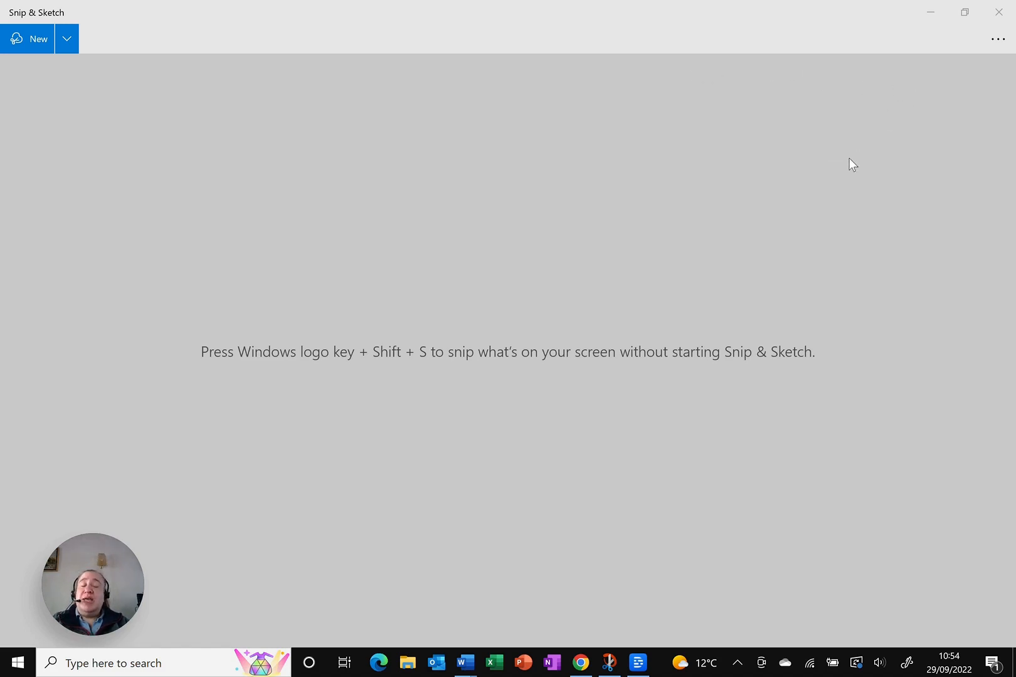
mouse_move(999, 39)
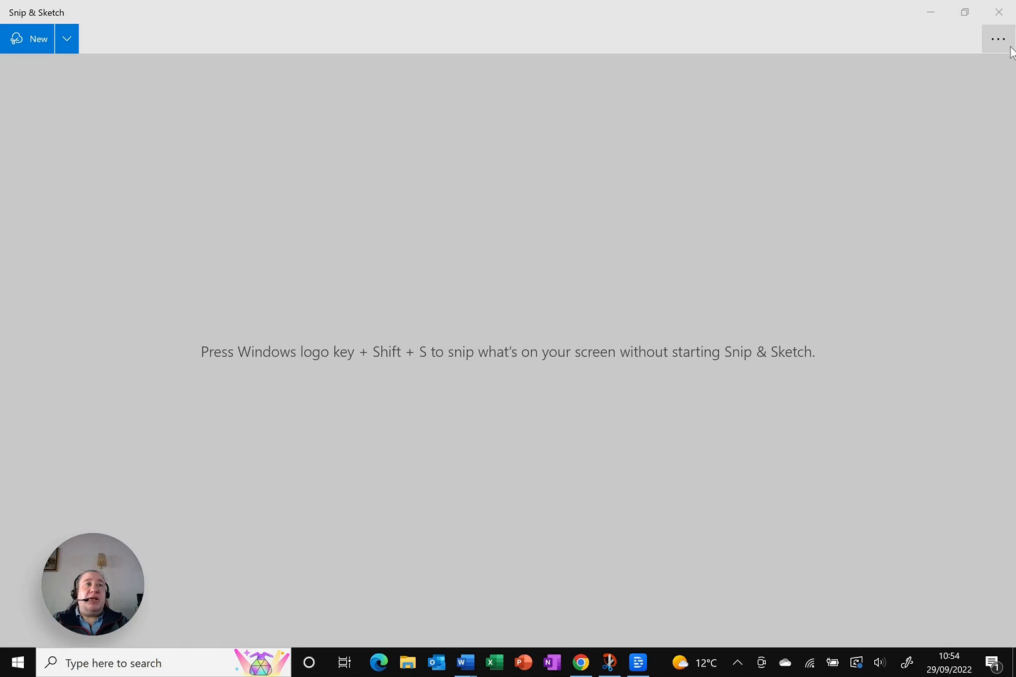
mouse_move(999, 39)
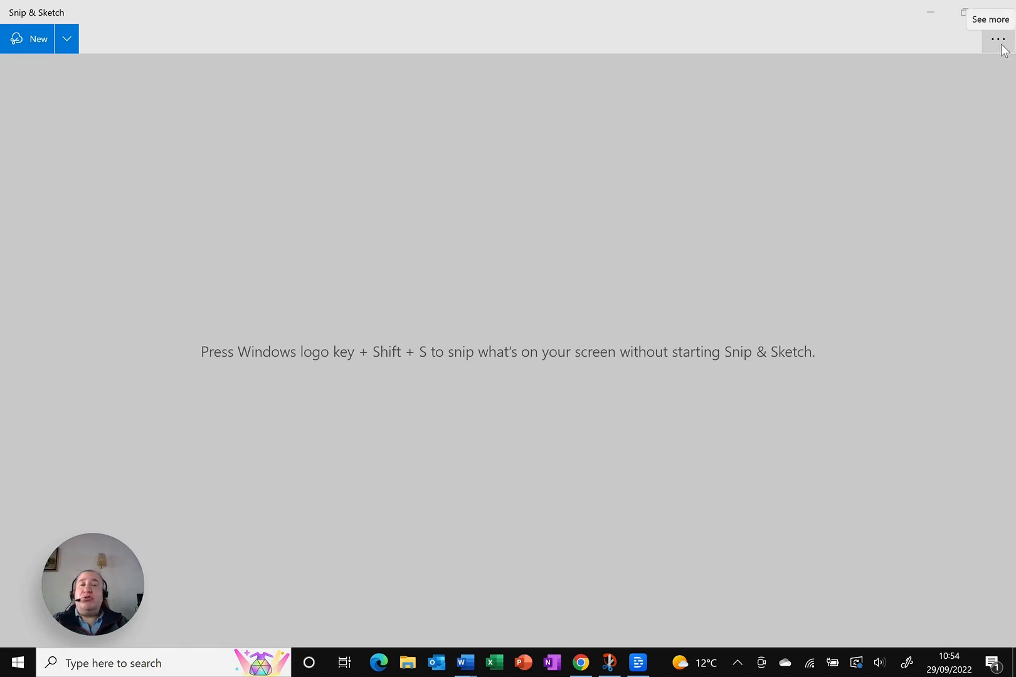
Turn the Snip outline setting On from the See more menu's Settings page
click(998, 39)
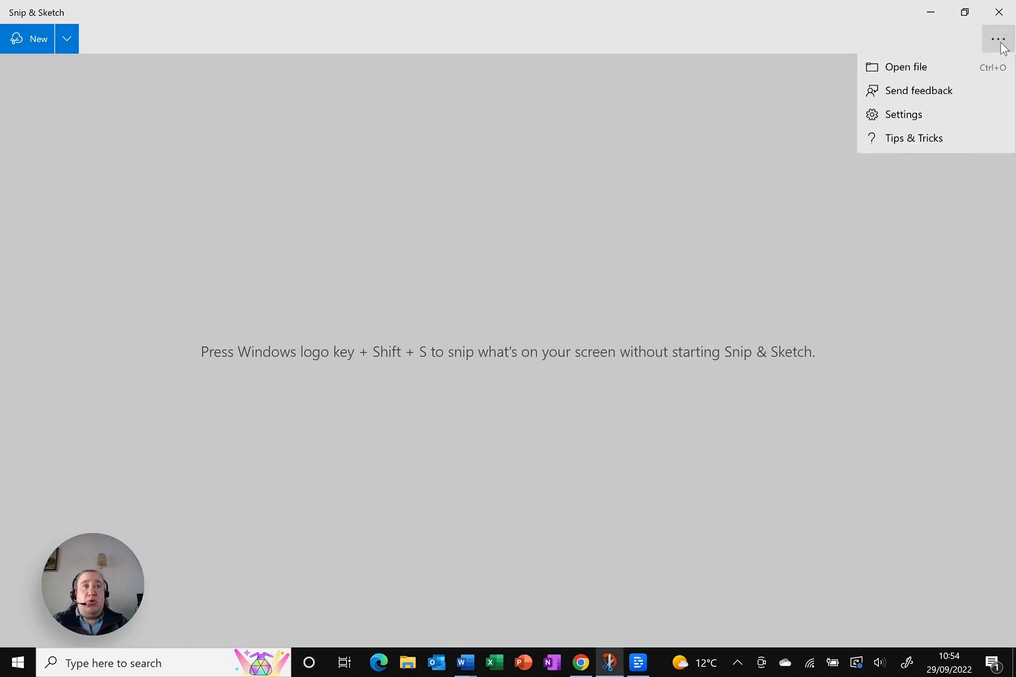
mouse_move(951, 117)
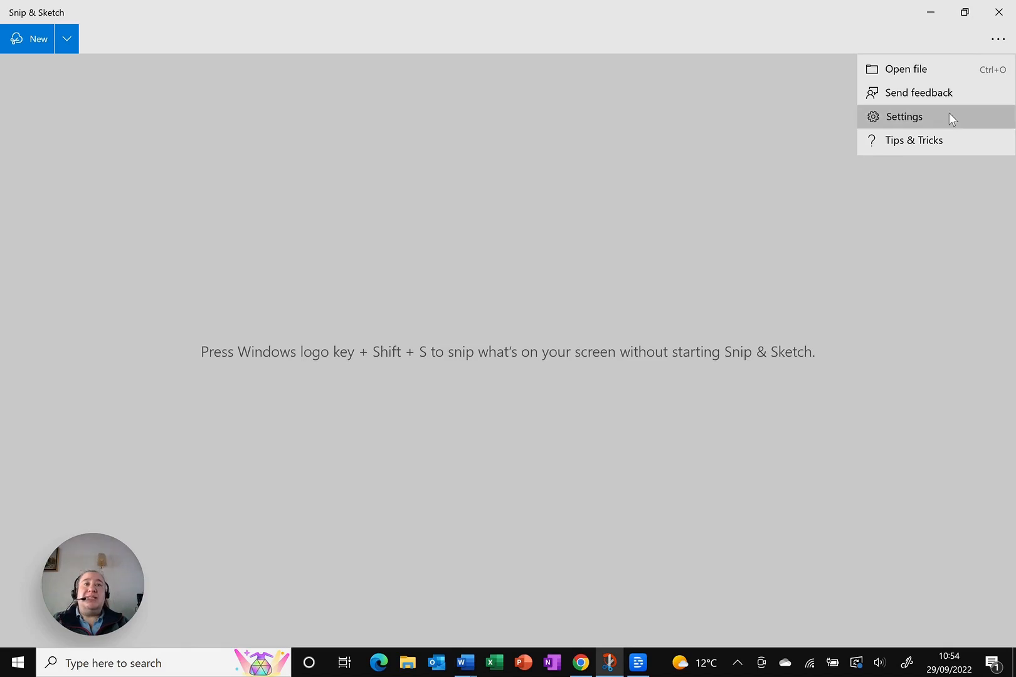
click(903, 117)
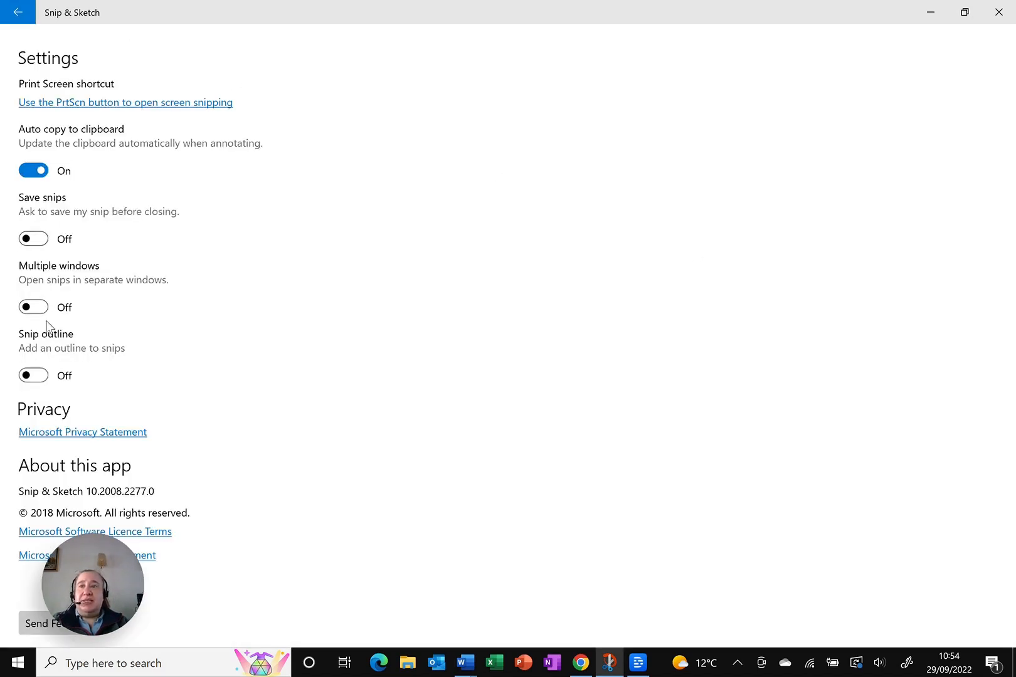
mouse_move(75, 350)
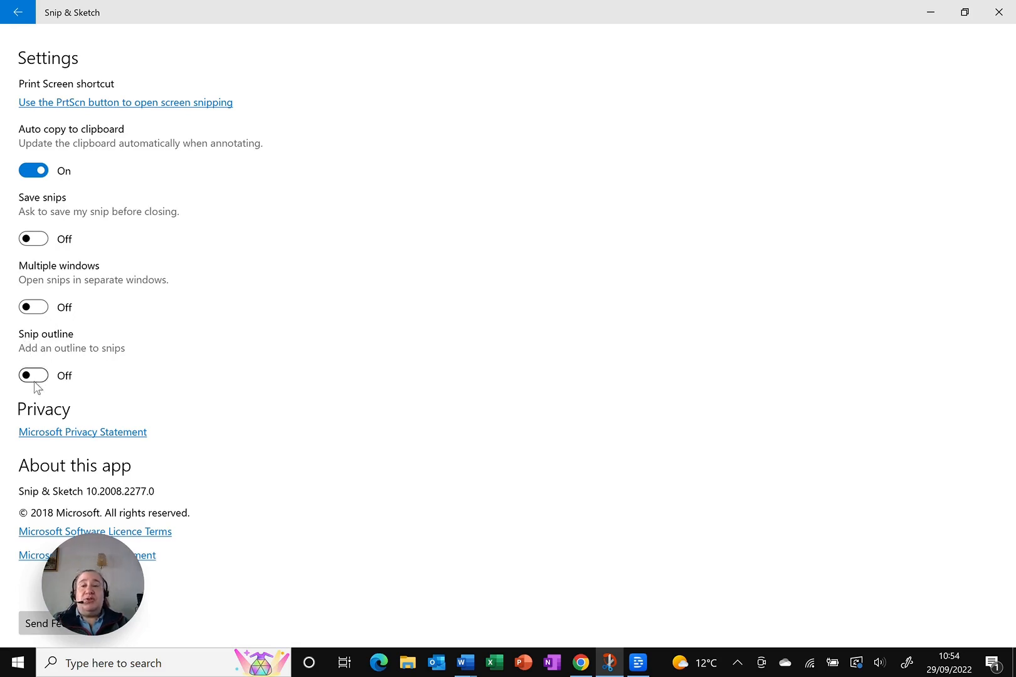
click(33, 375)
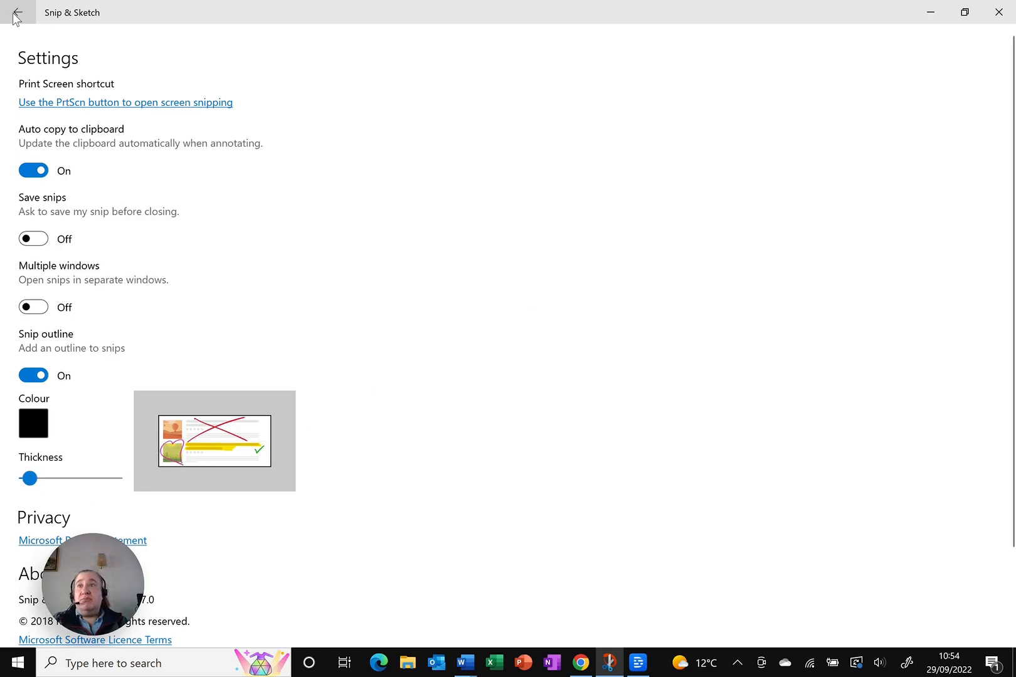
Leave Settings and start a new rectangular snip of the smoke image
click(14, 12)
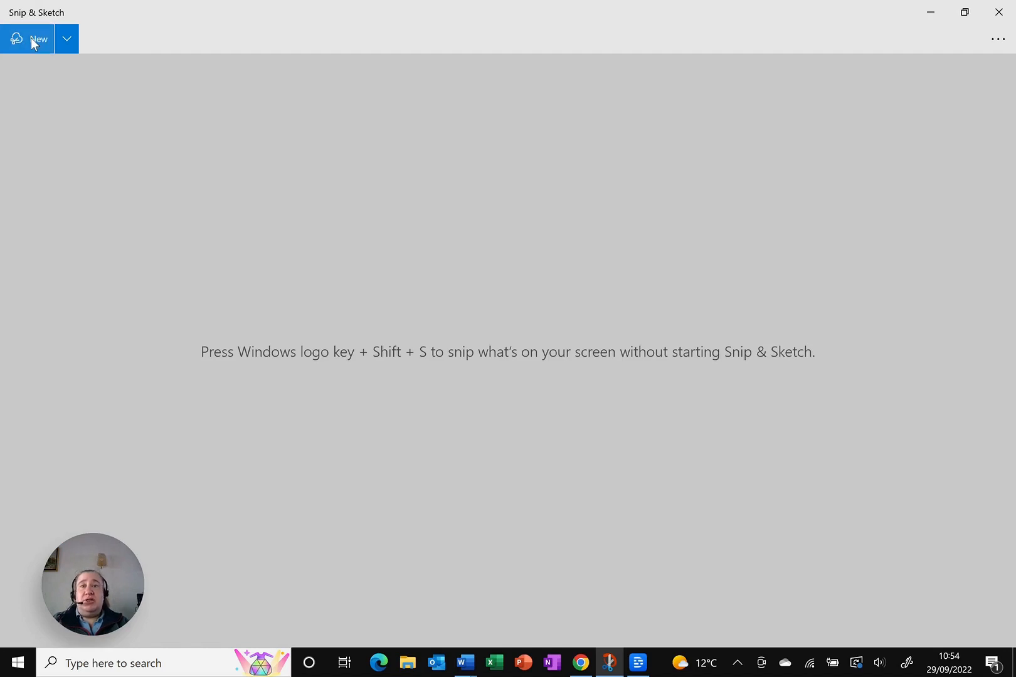
click(28, 37)
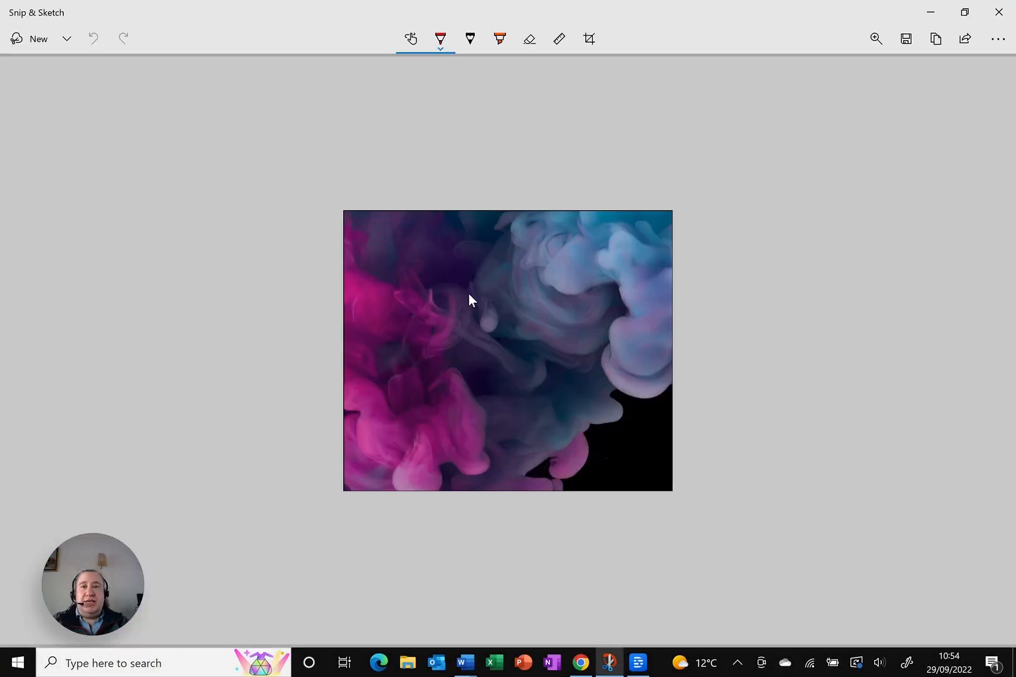
mouse_move(342, 310)
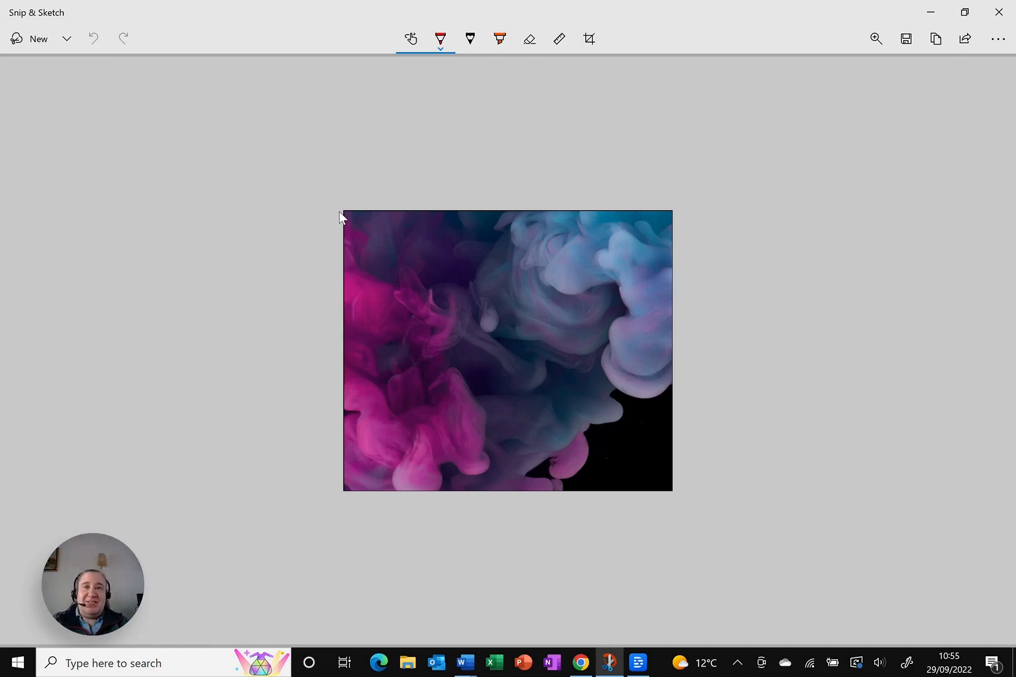
mouse_move(825, 323)
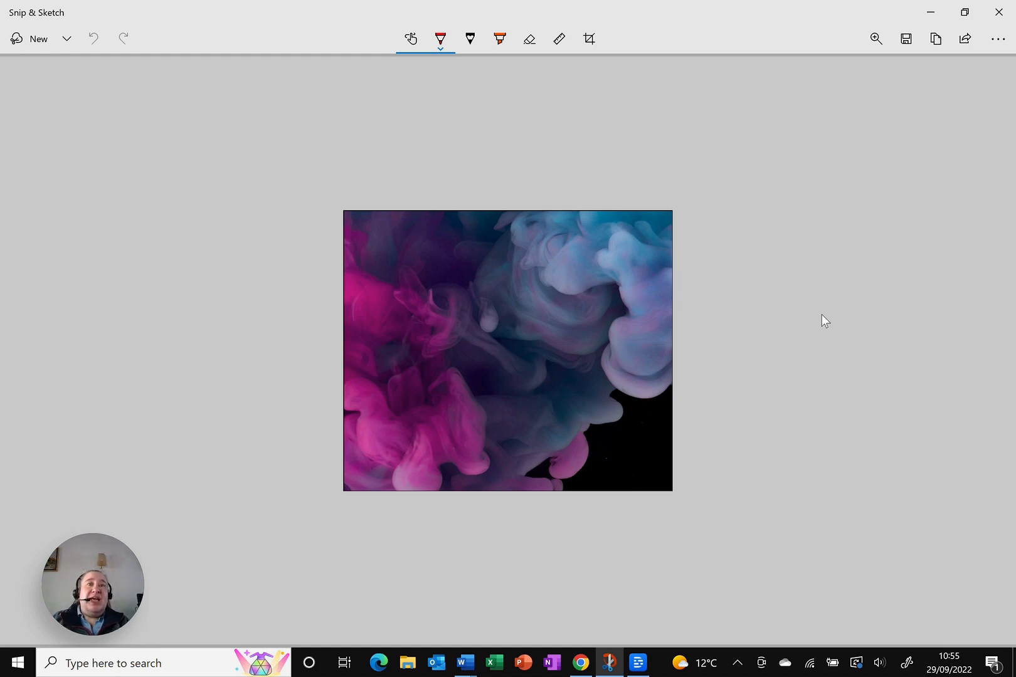
mouse_move(931, 324)
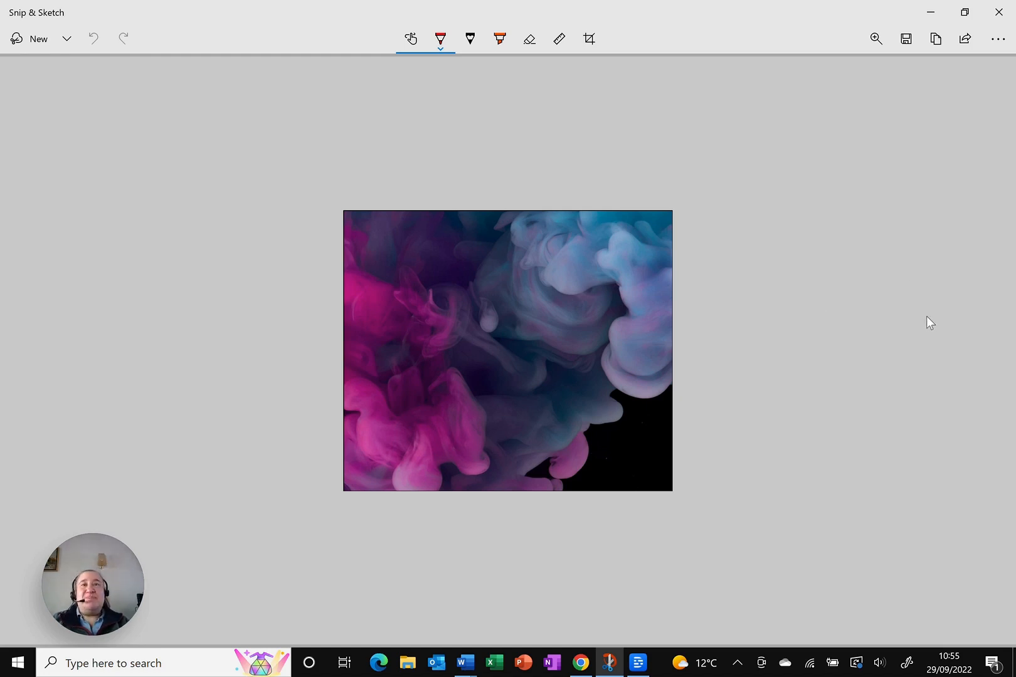